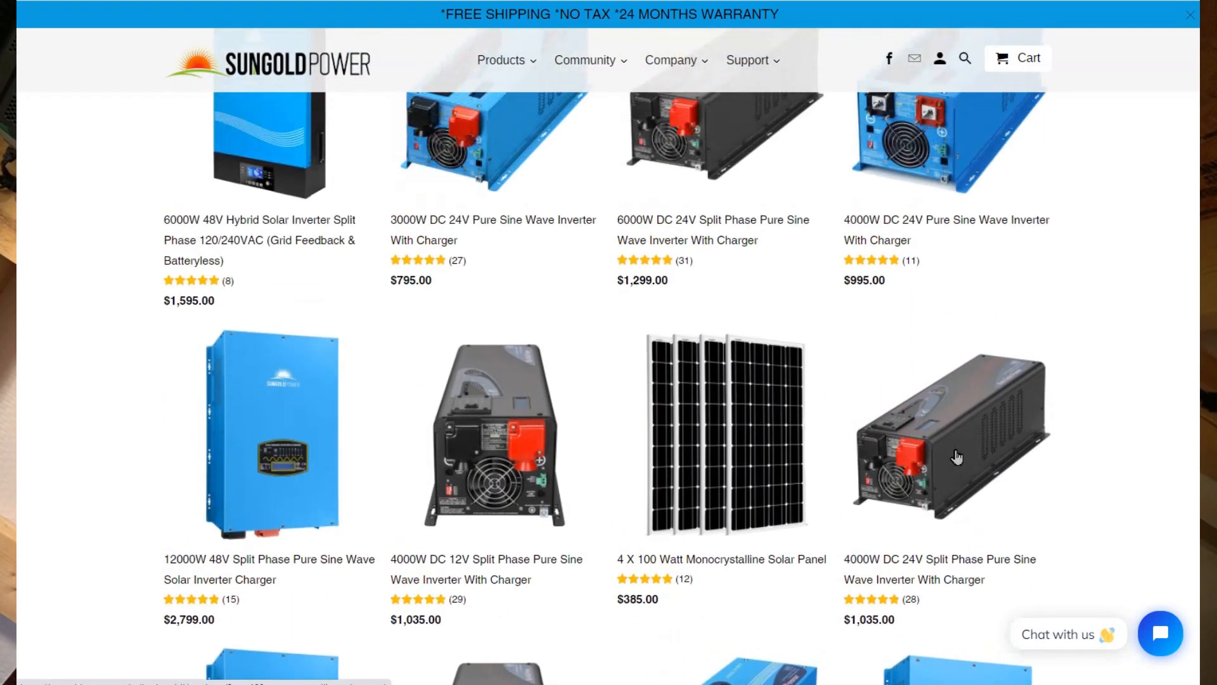
Step: Swipe past Basic Information to reach the History tab showing the 2022-05-08 records
scroll("up", 3)
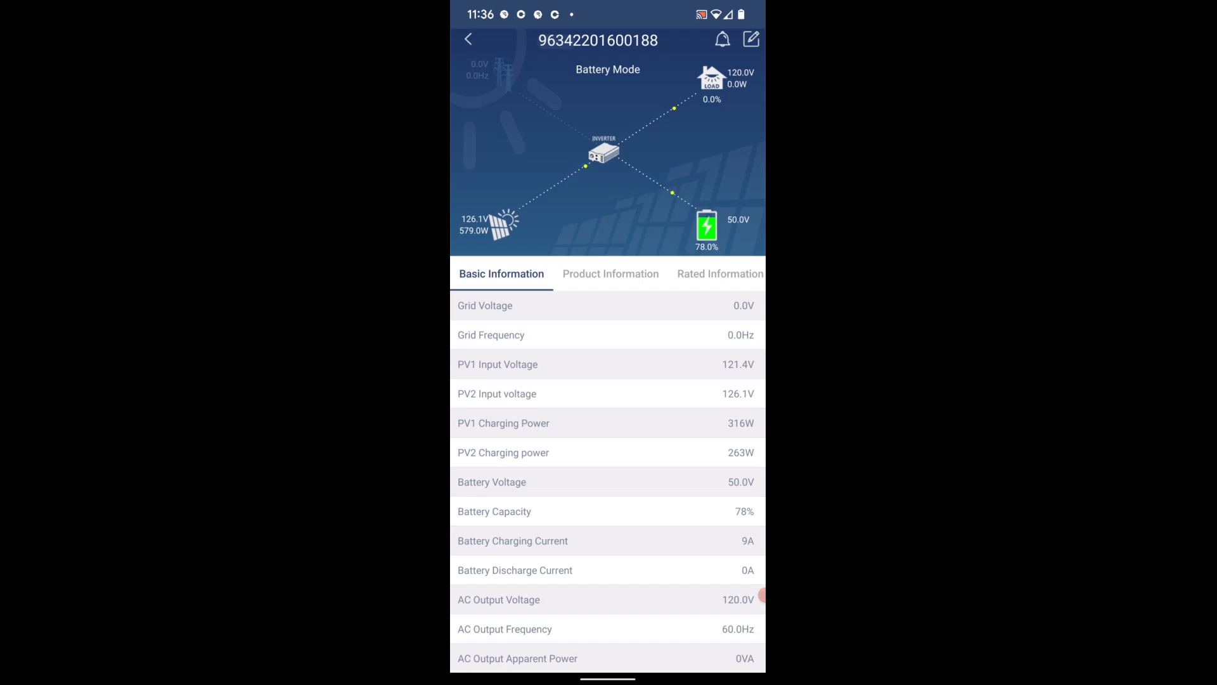
scroll("up", 3)
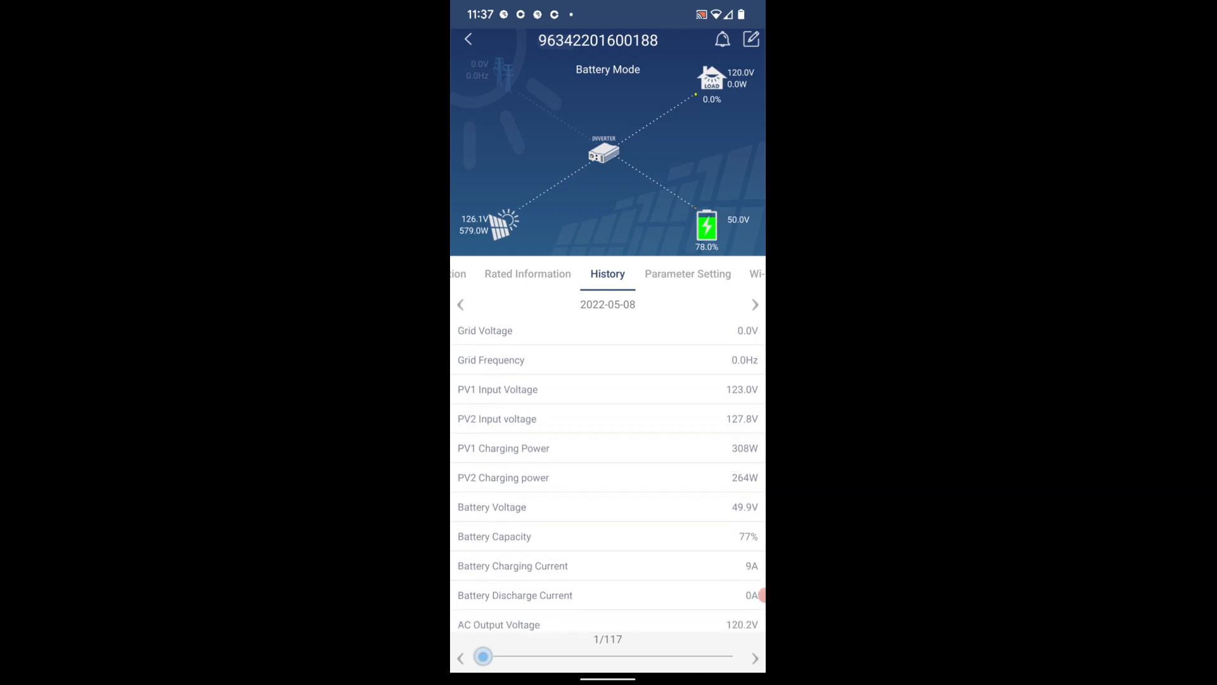
Step: Switch from History to the Parameter Setting tab and scroll through its list of settings
scroll("down", 3)
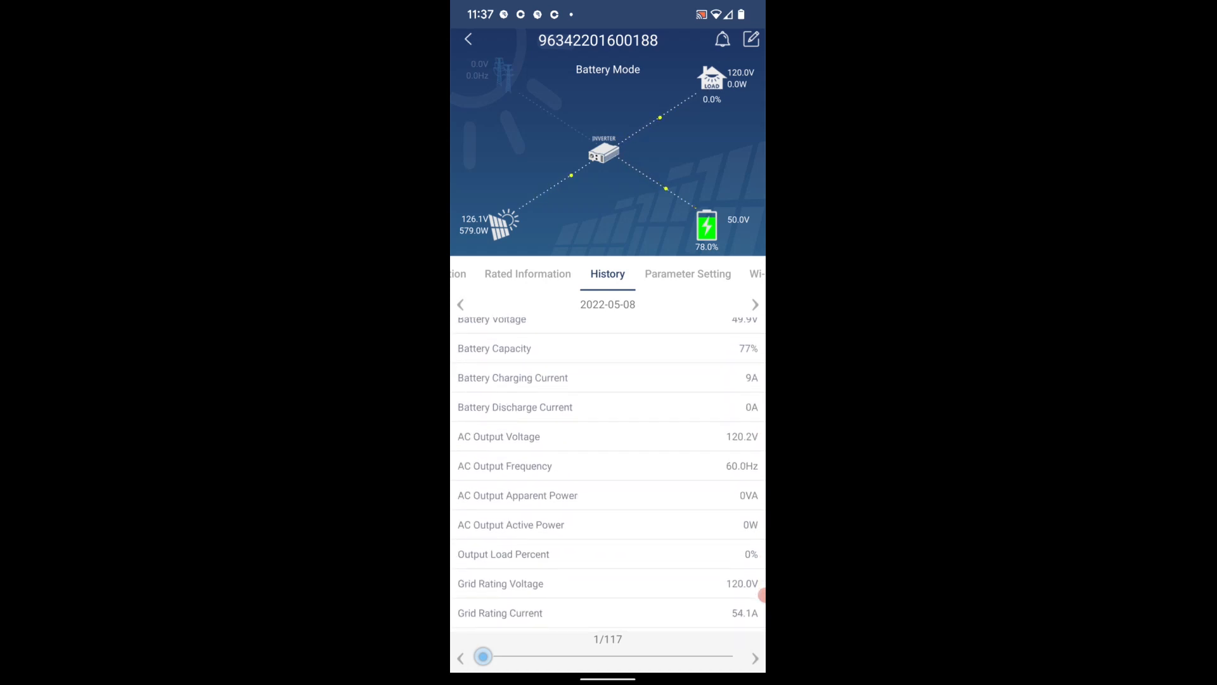
left_click(687, 274)
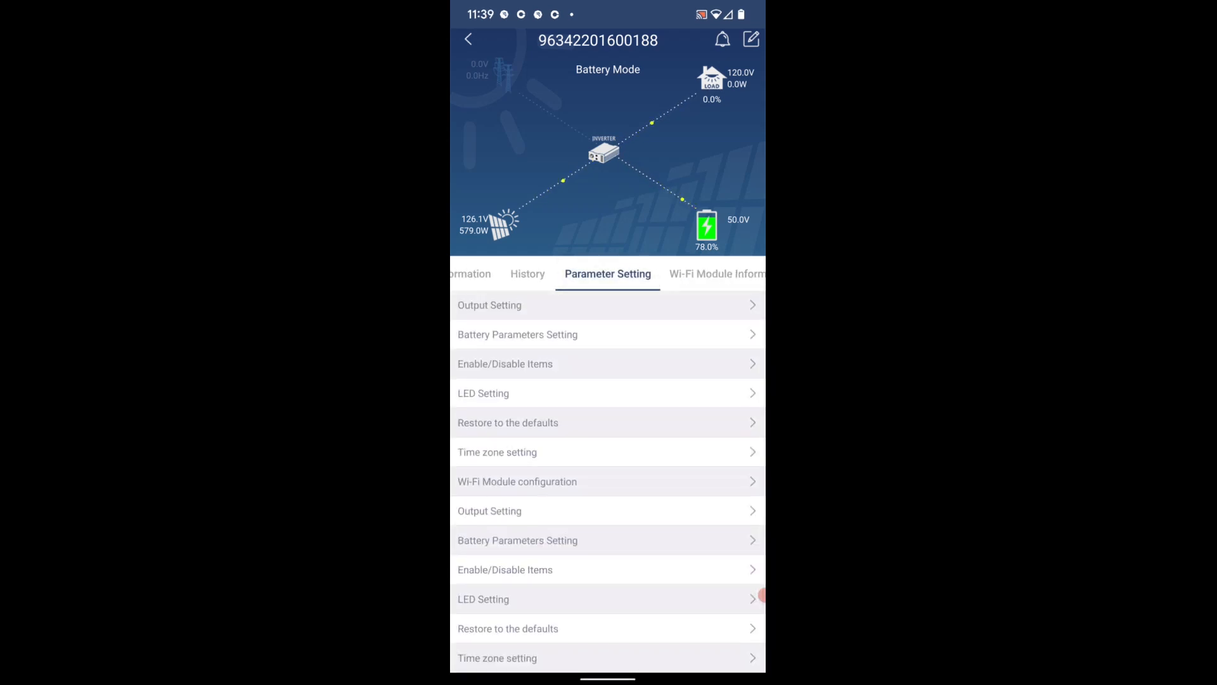
scroll("up", 3)
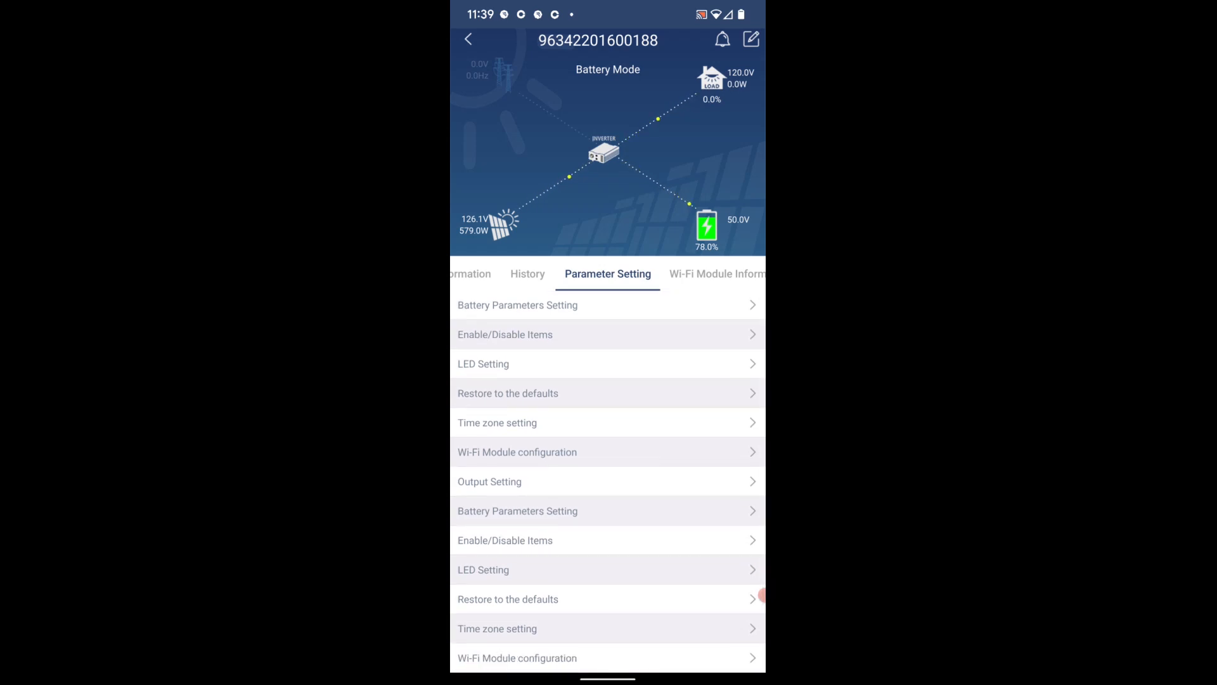
left_click(715, 274)
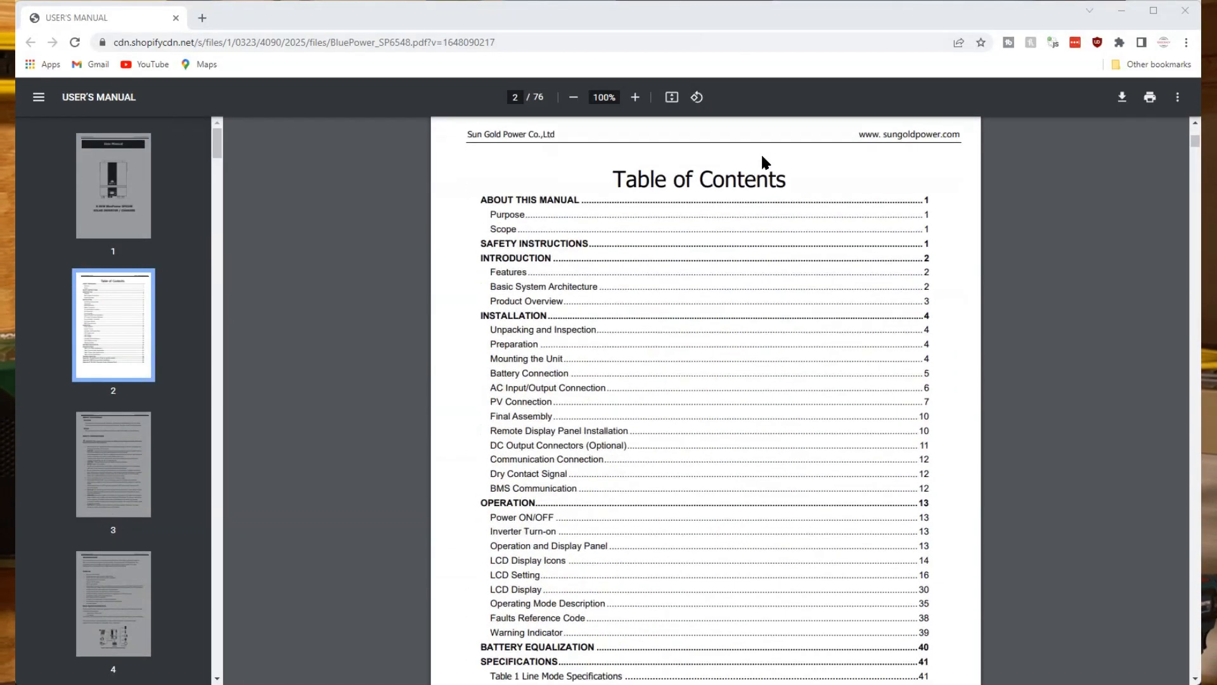
Step: Jump to the Basic System Architecture section and continue down to the product overview's parts and ports list
left_click(113, 464)
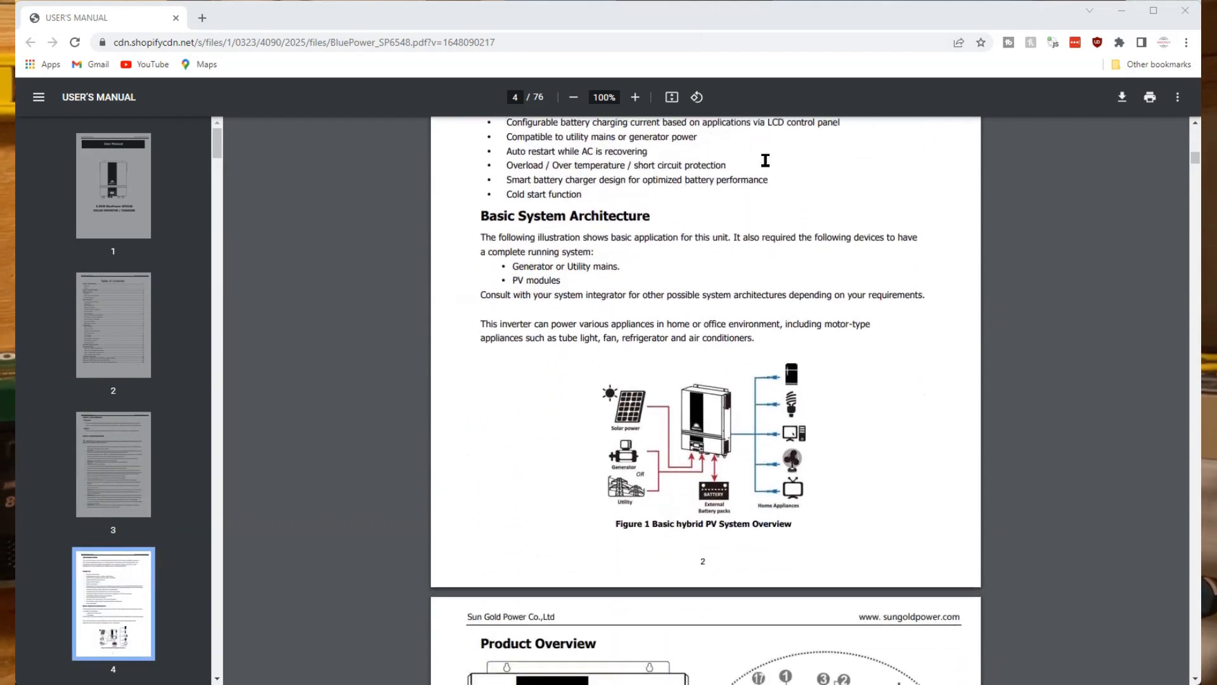
scroll("down", 3)
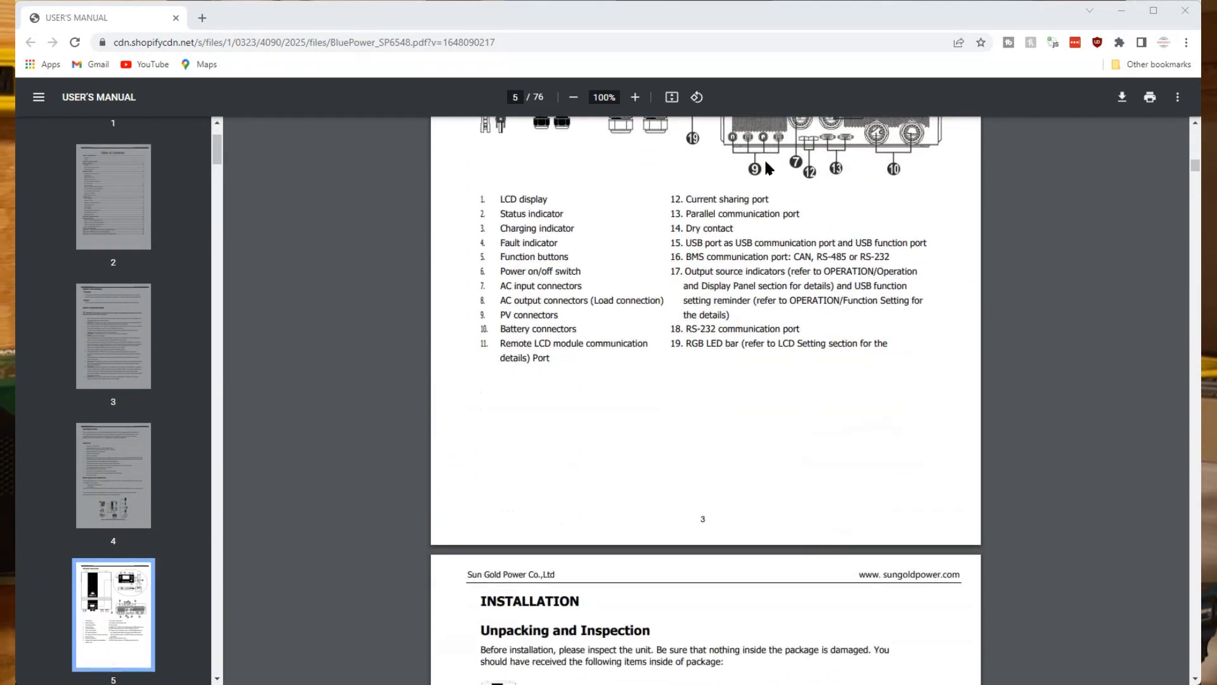